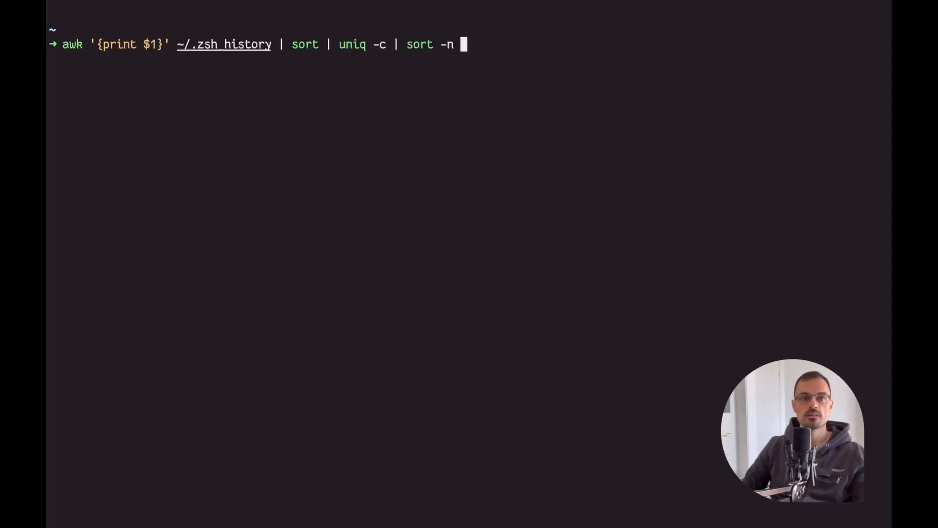
mouse_move(245, 123)
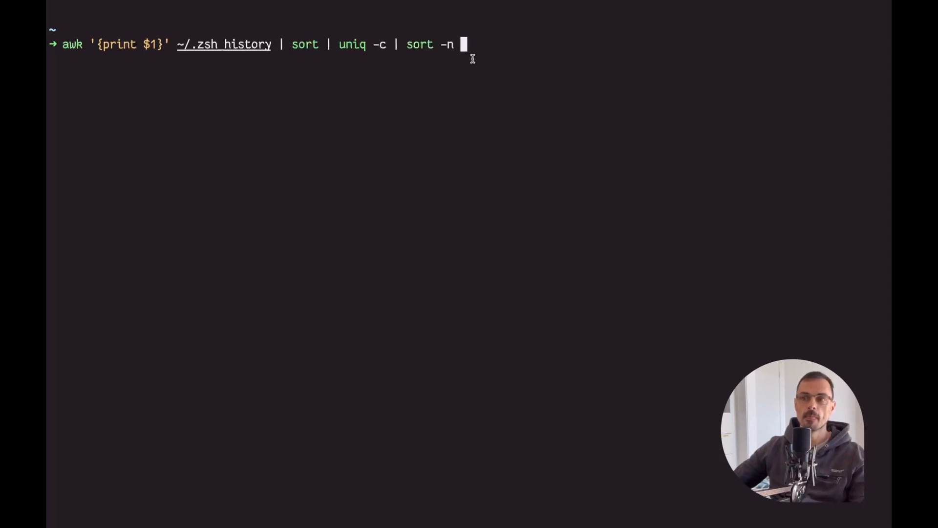
Run the history frequency count, listing cd at 156, git at 142 and dotnet at 103
key("Return")
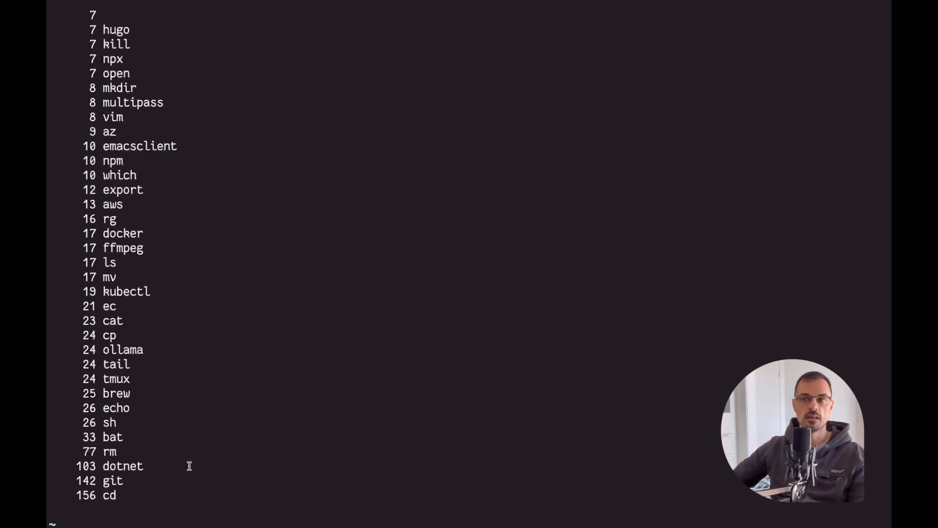
Highlight cd, the most-used command at 156, in the frequency list
double_click(109, 495)
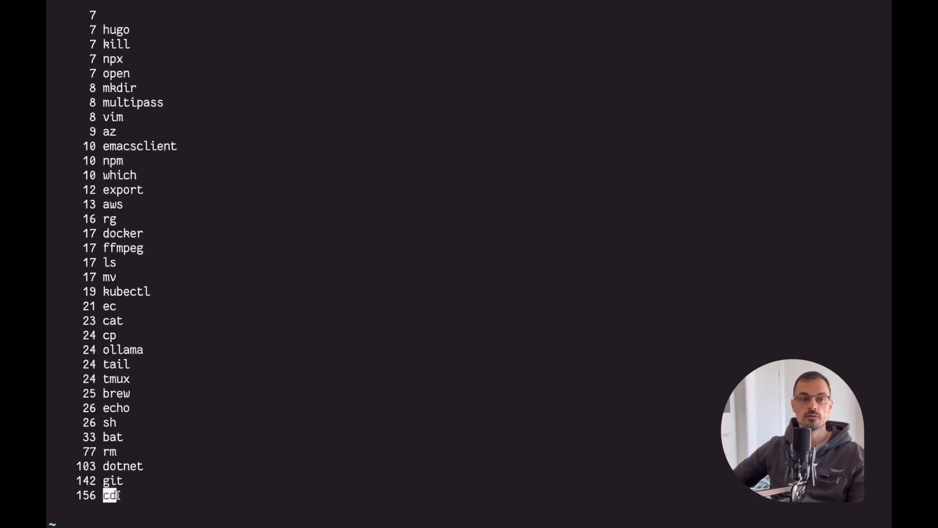
mouse_move(187, 492)
type("cd yt")
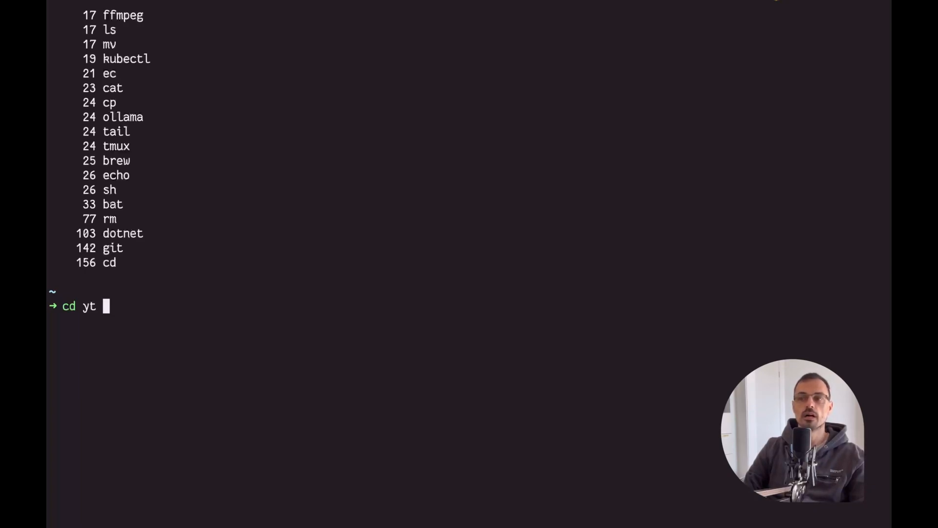
Discard cd yt, run which cd, and highlight its __zoxide_z call
key("ctrl+c")
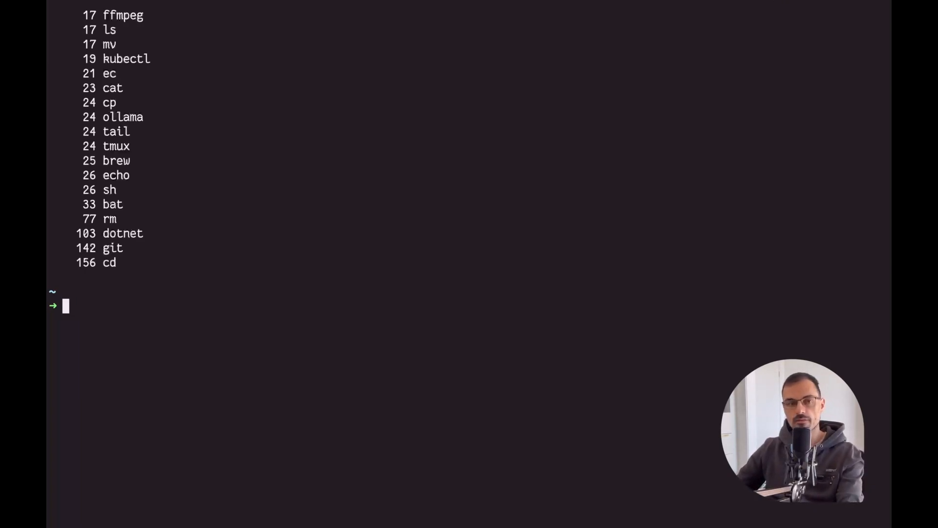
type("wch")
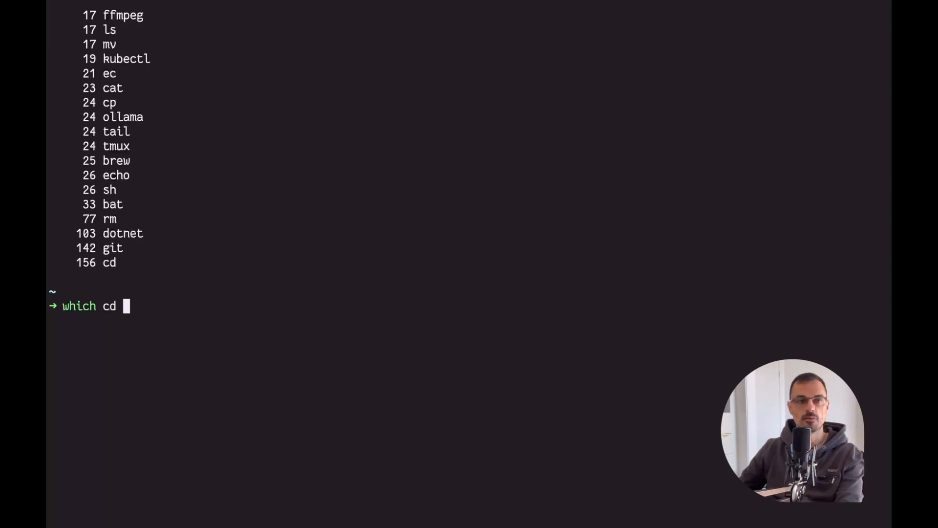
key("Return")
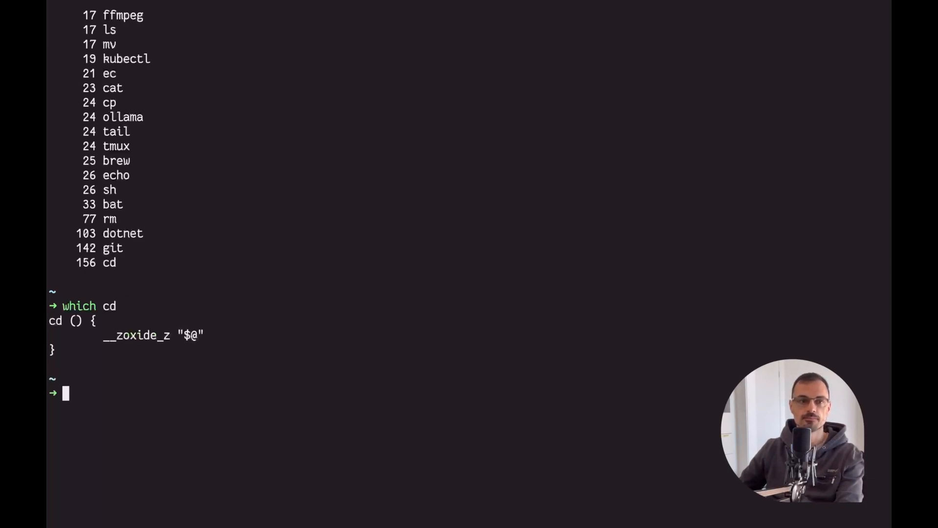
mouse_move(48, 467)
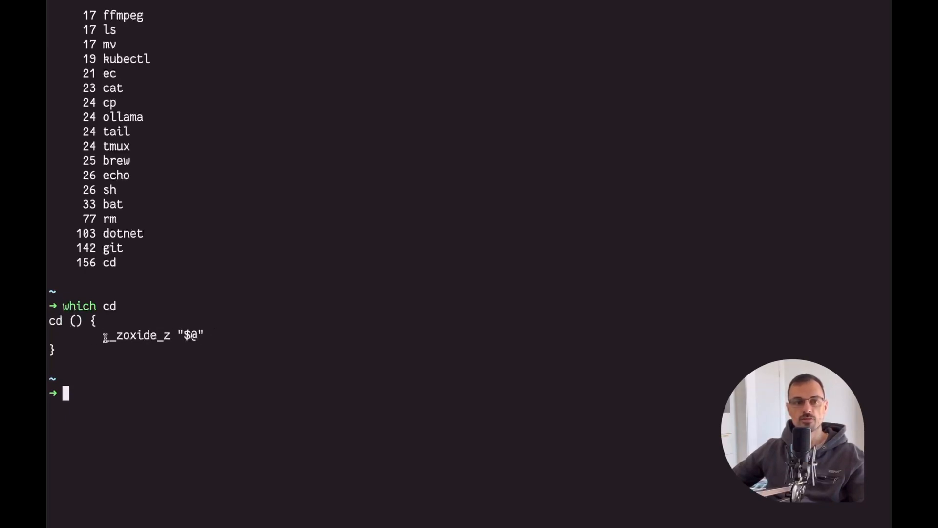
double_click(136, 335)
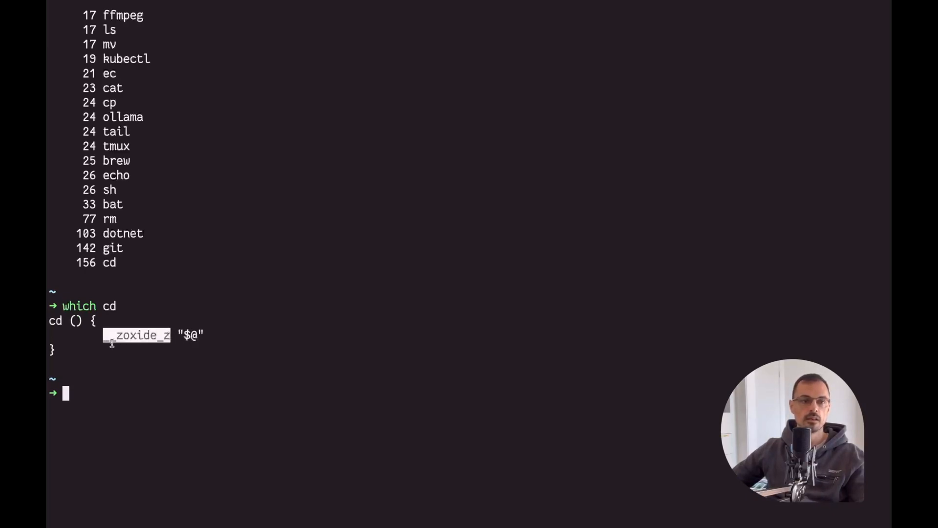
mouse_move(190, 329)
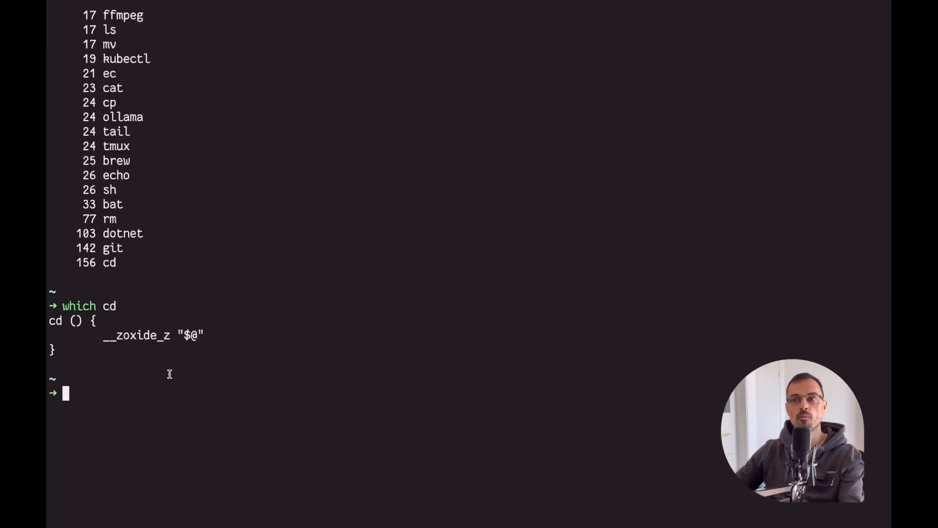
Open the zoxide picker for cd yt and preview nextjs-yt-tutorial and ApolloYTCourse
type("yt")
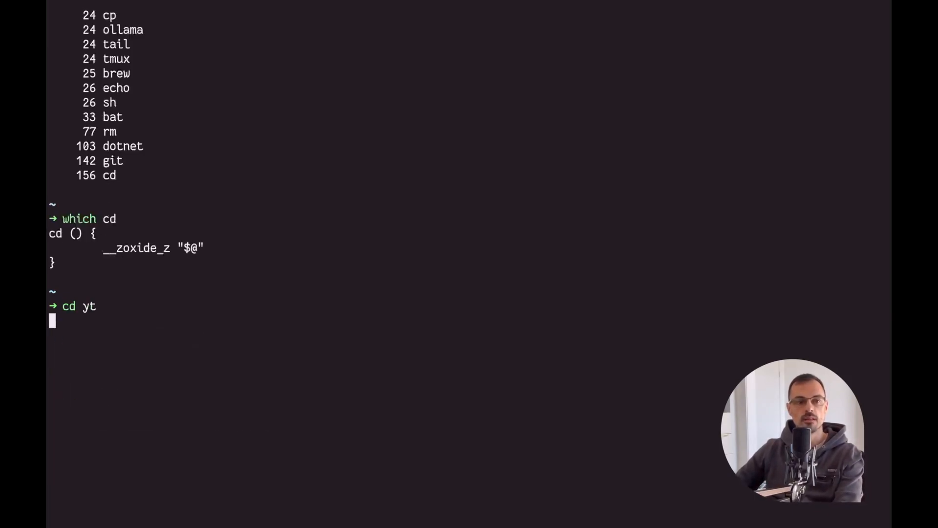
key("Tab")
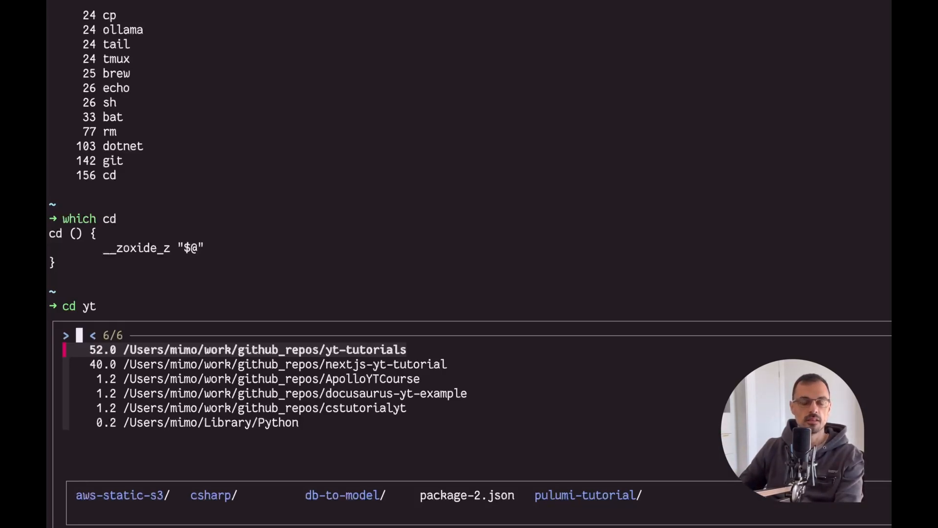
key("Down")
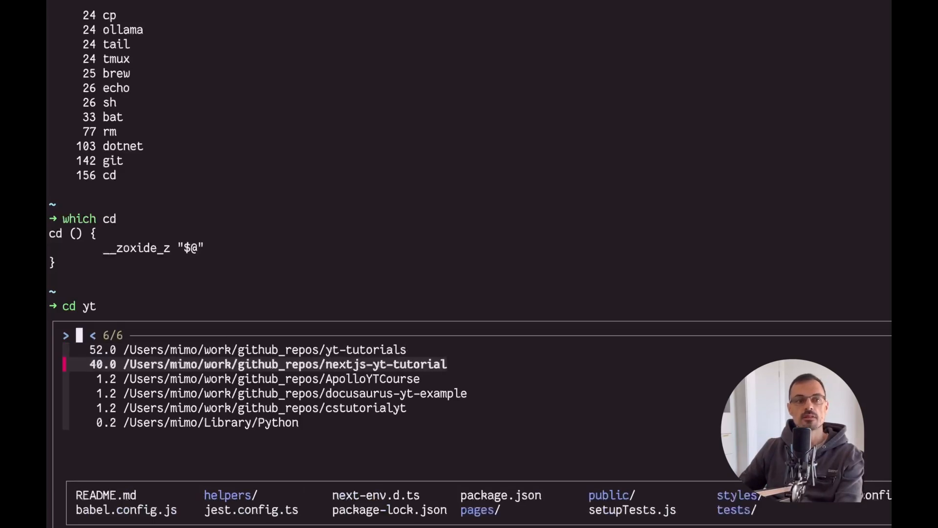
key("up")
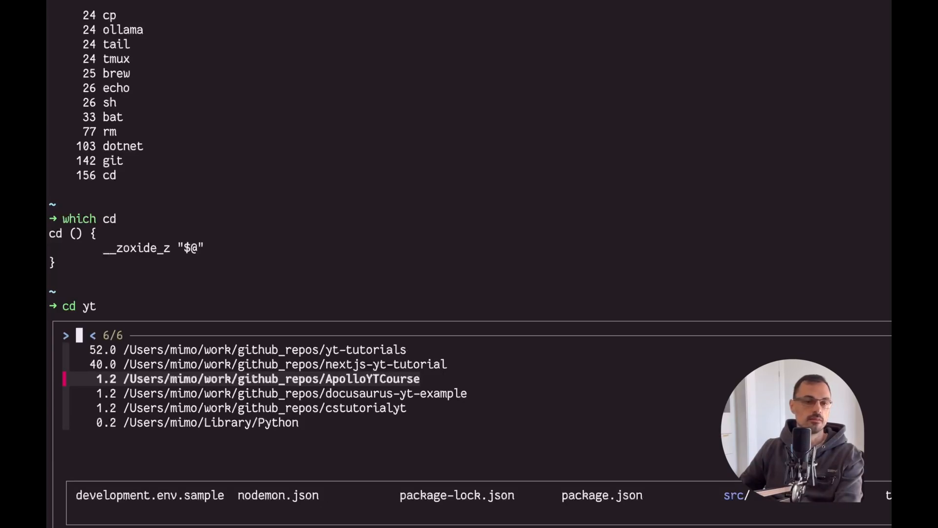
key("escape")
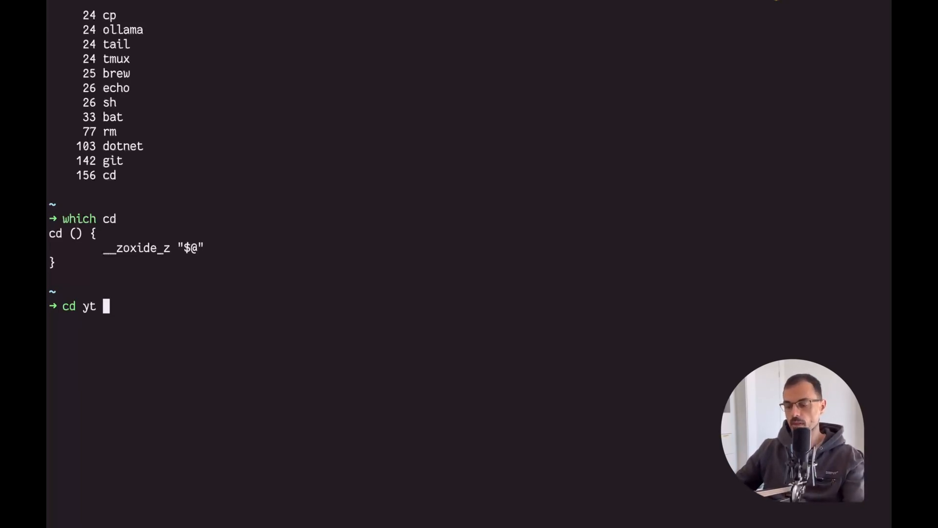
key("ctrl+c")
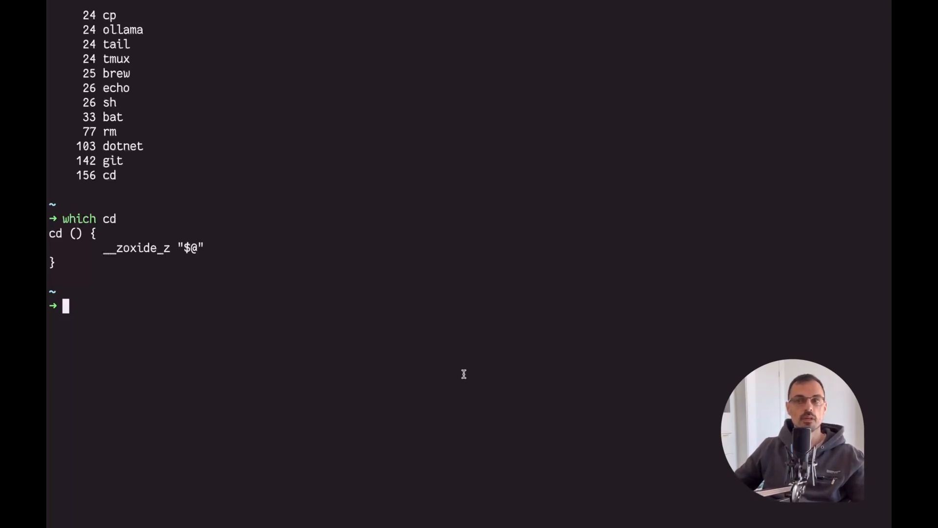
type("brew install pyenv-virtualenv")
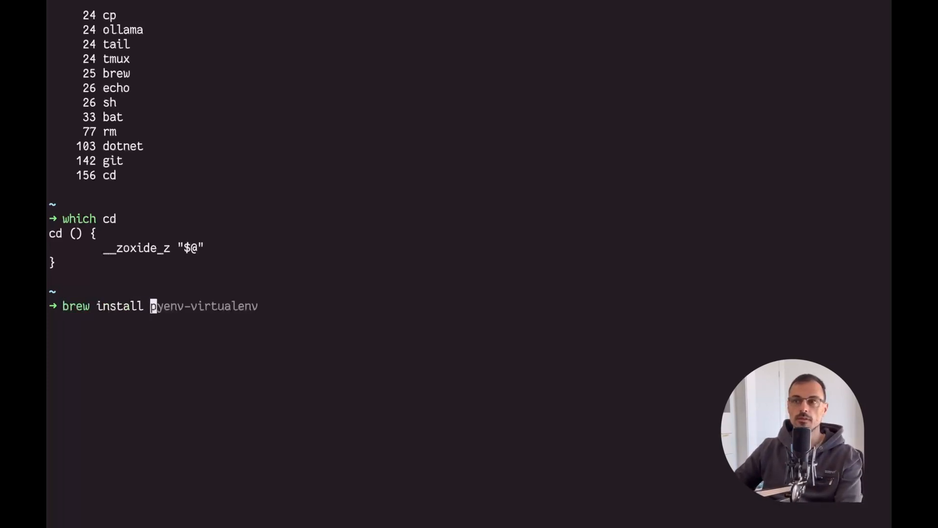
type("zoxide")
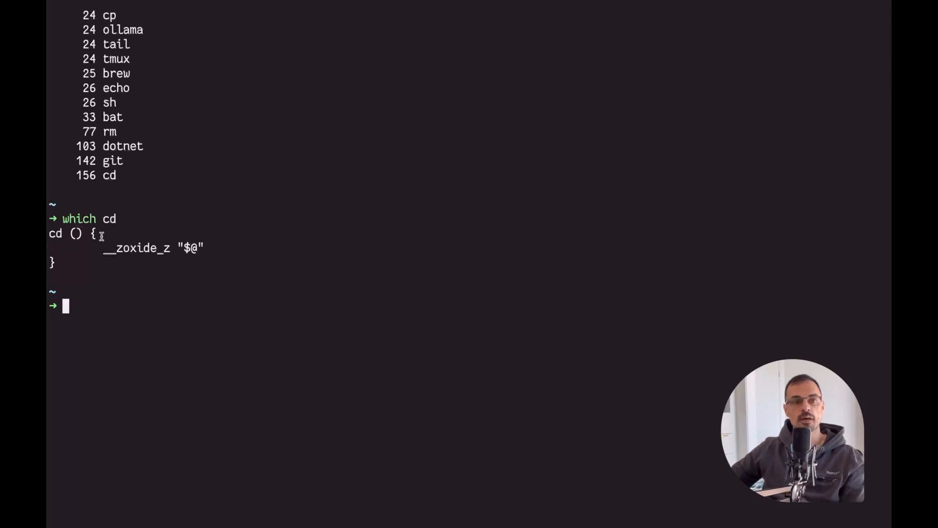
mouse_move(169, 304)
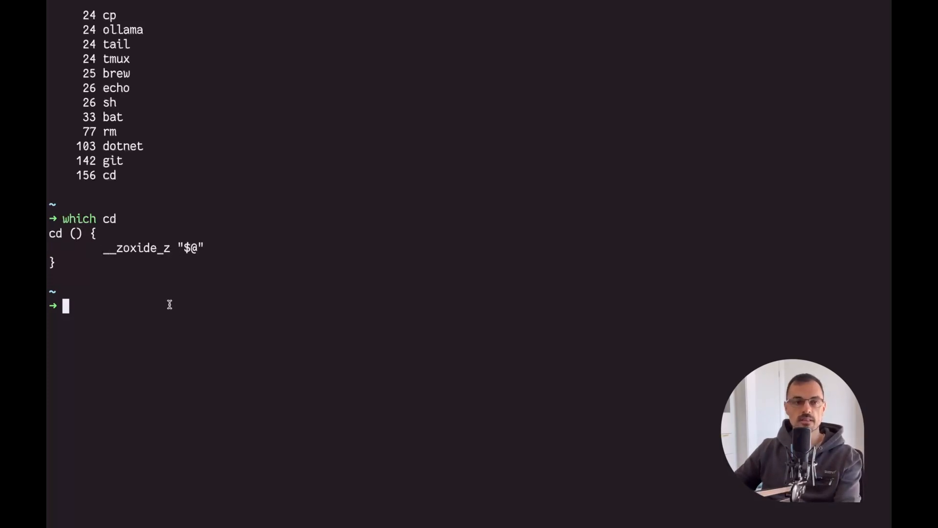
Grep ~/dotfiles/.zshrc for zox to show the init line, then enter zoxide init --help
type("bat ~/dotfiles/.zshrc | grep zox")
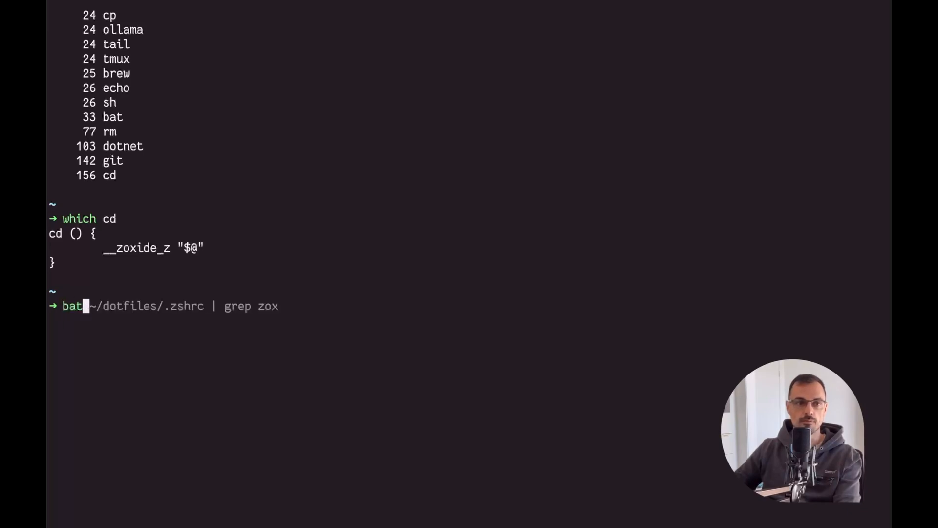
key("Return")
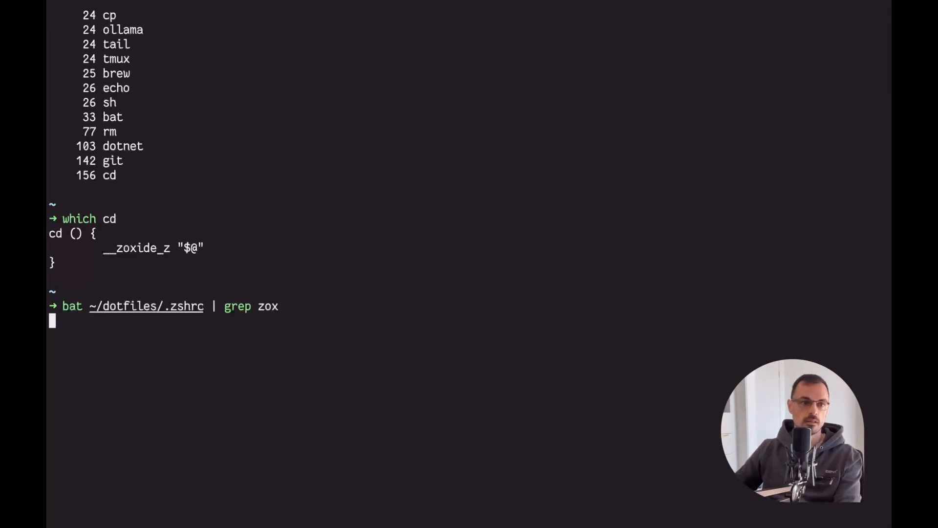
key("Return")
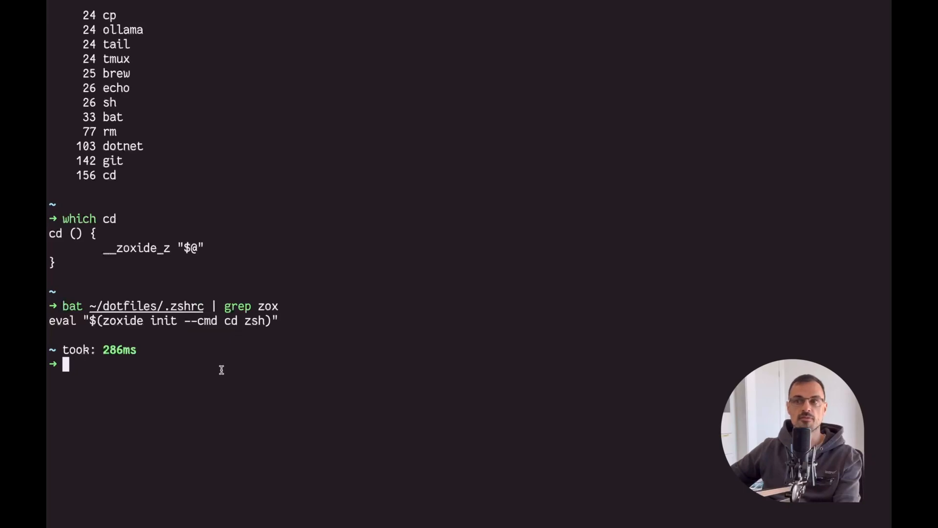
mouse_move(242, 366)
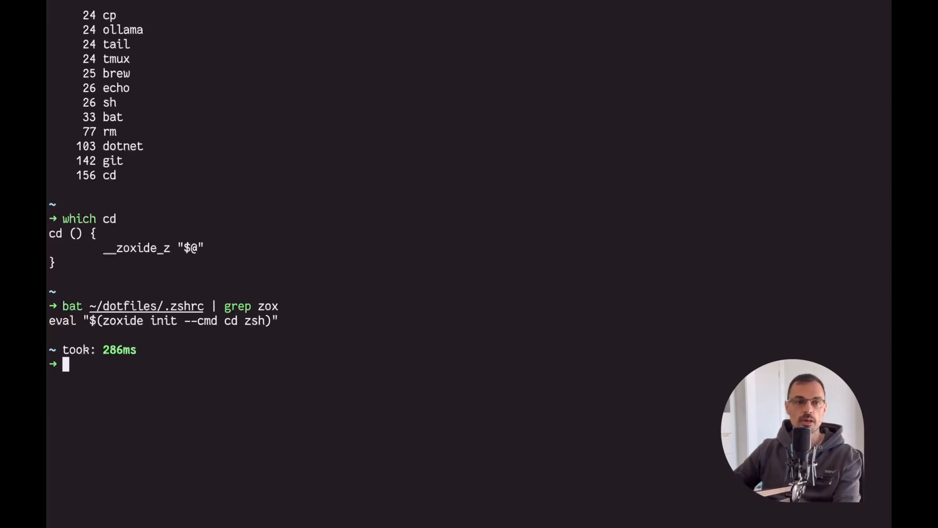
type("zoxide init --help")
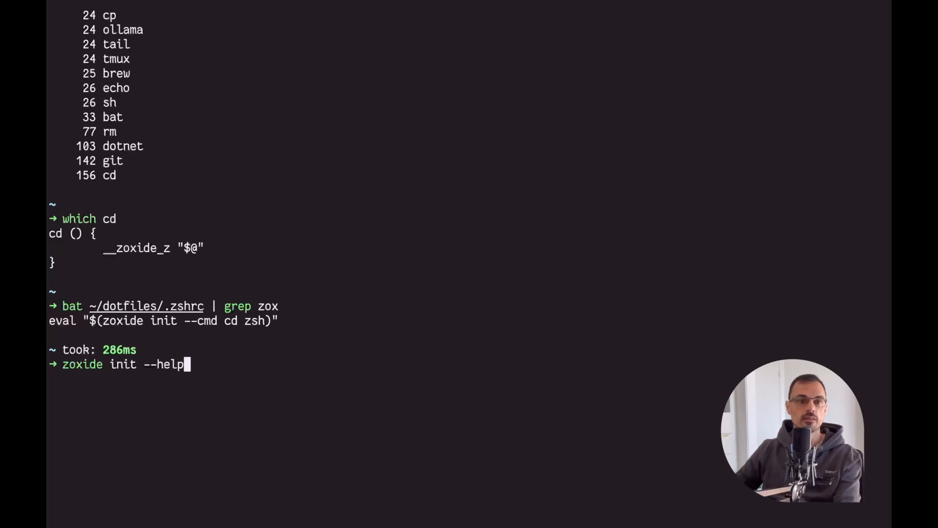
Run zoxide init --help and highlight --cmd cd in the eval line
key("Return")
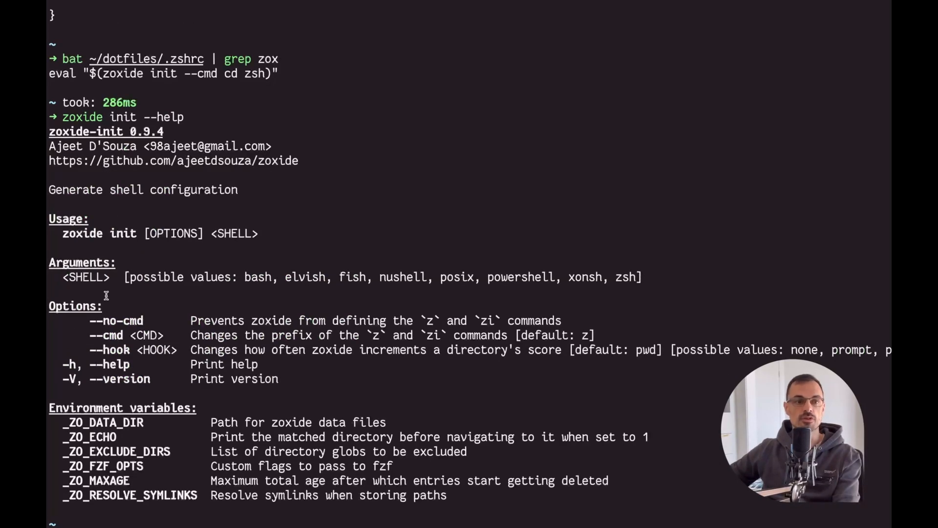
double_click(106, 335)
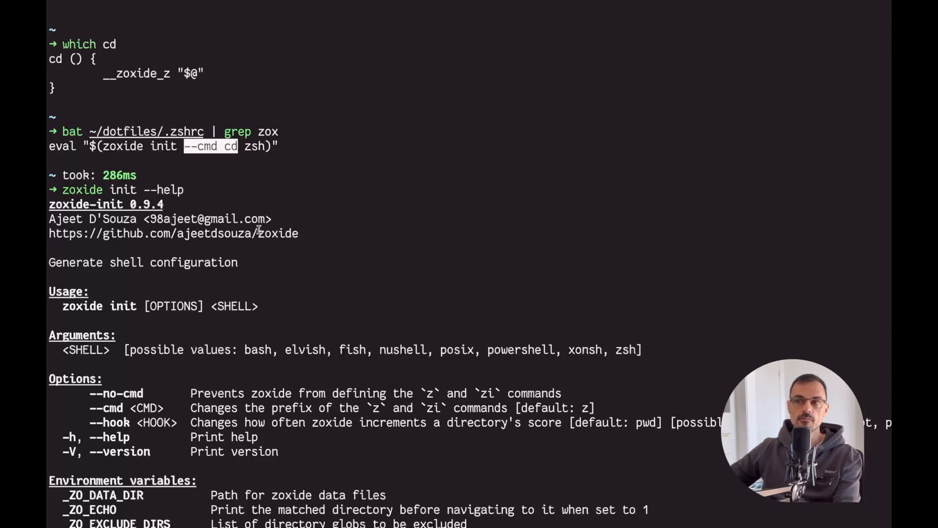
Scroll down through the cd jumps into nextjs-yt-tutorial, home, dotfiles/bin and yt-tutorials
scroll("down", 3)
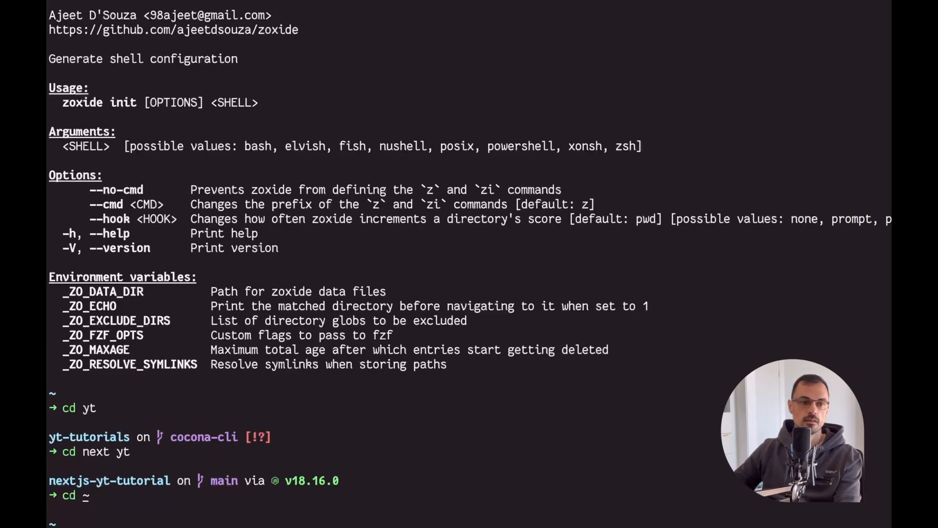
scroll("down", 3)
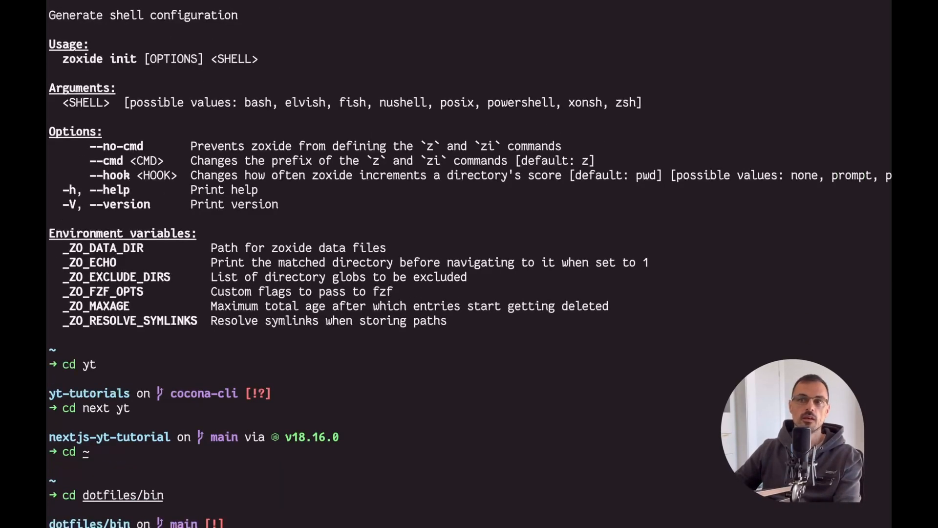
scroll("down", 3)
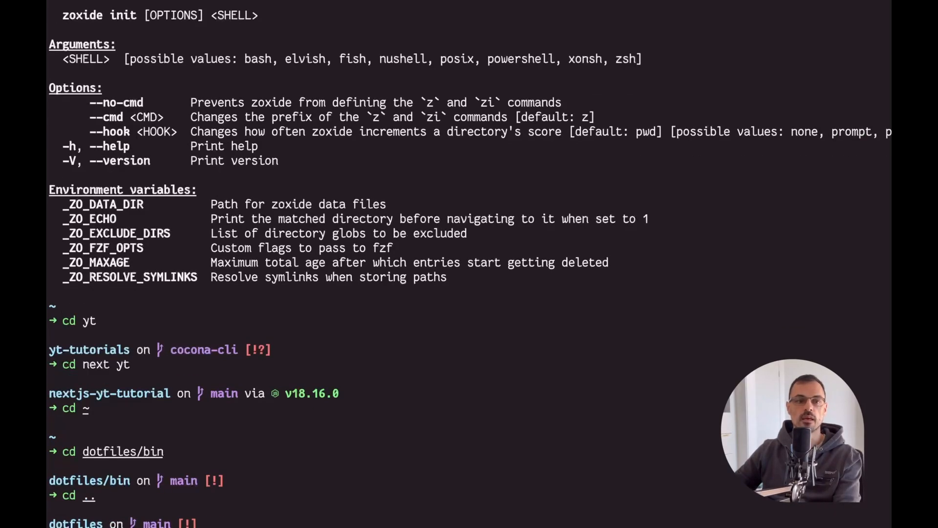
scroll("down", 3)
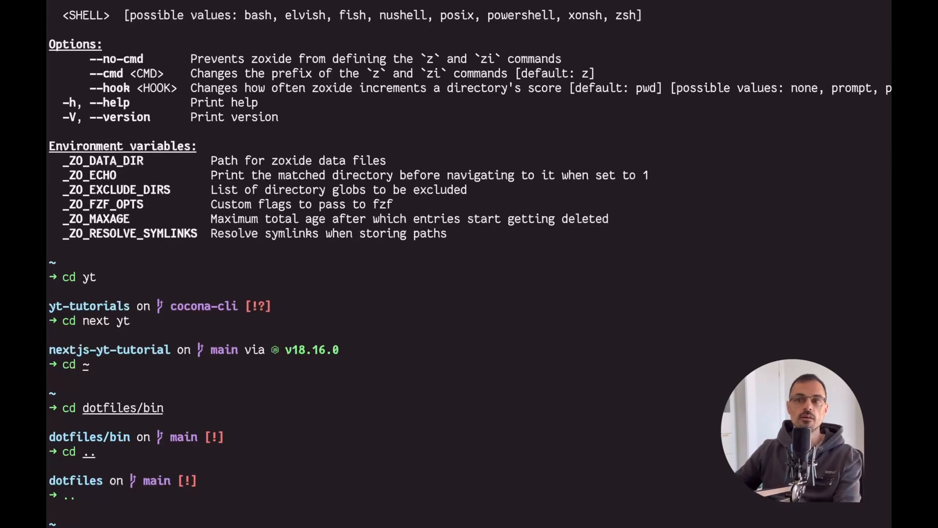
scroll("down", 3)
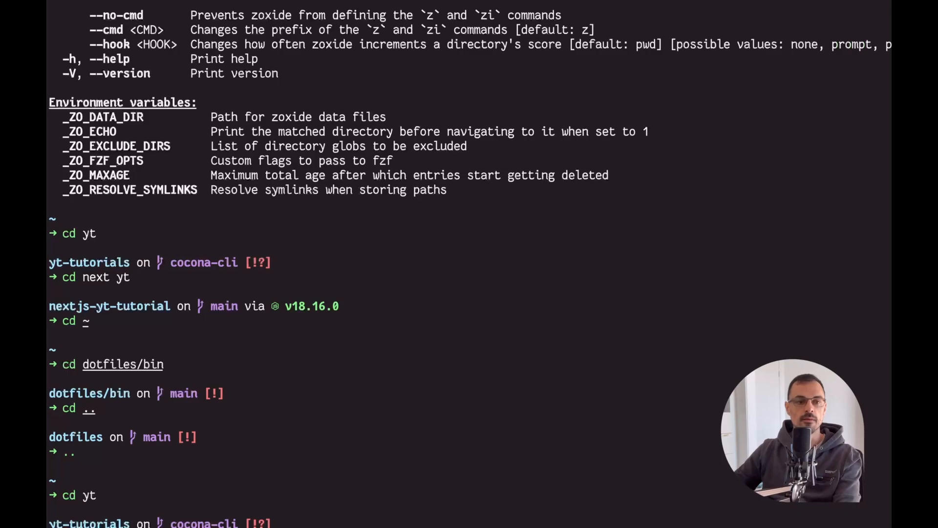